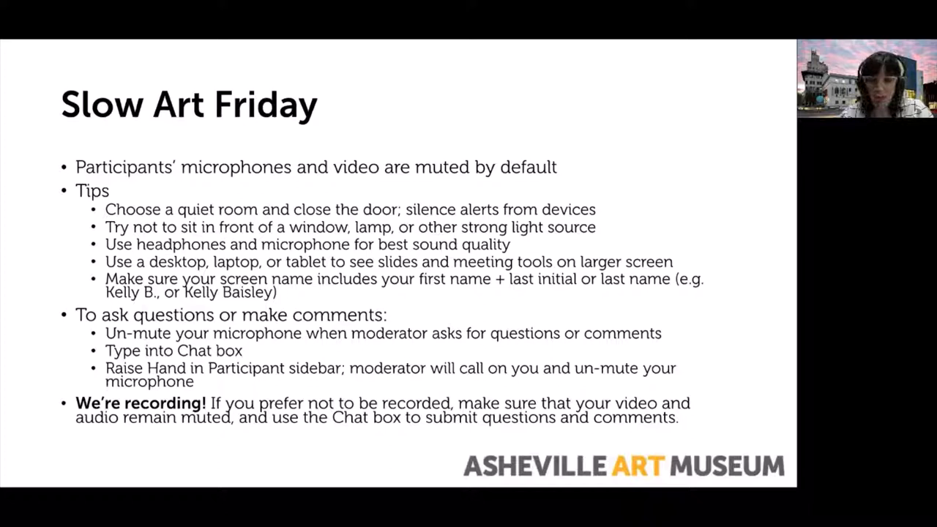
key(Right)
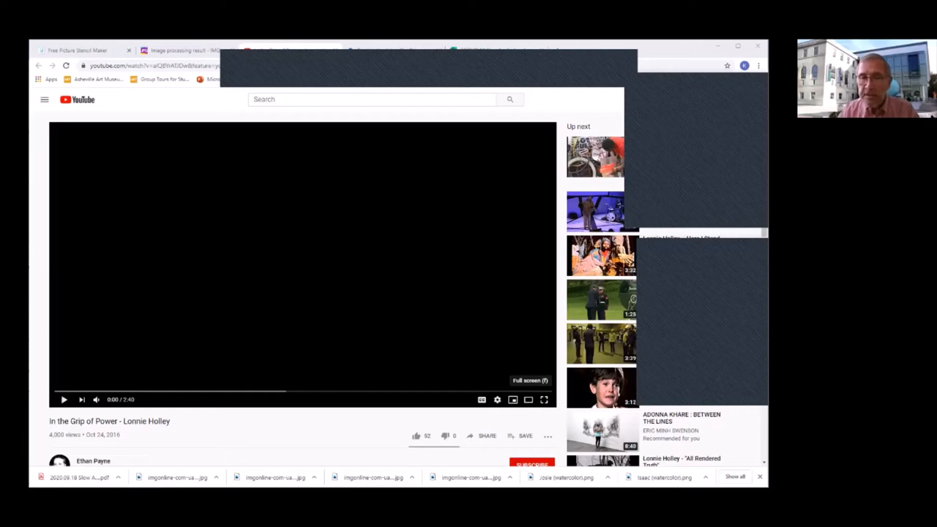
click(64, 399)
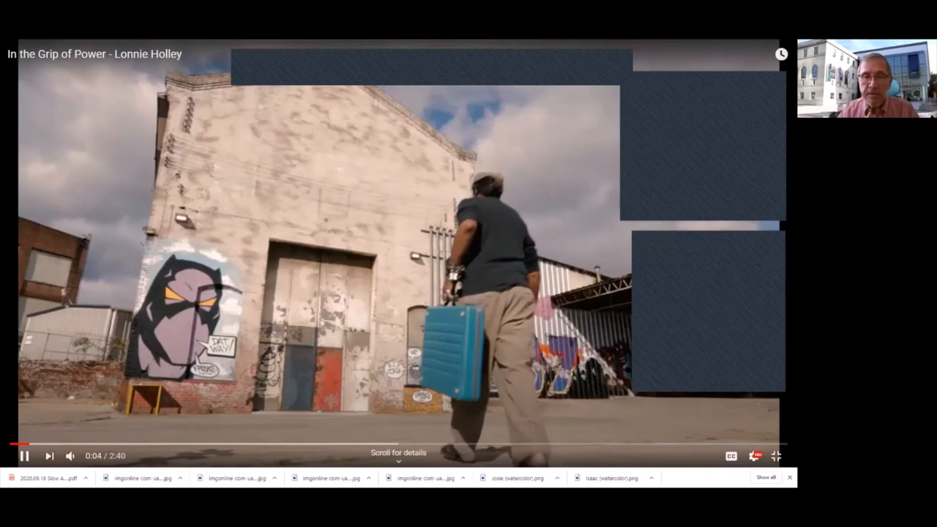